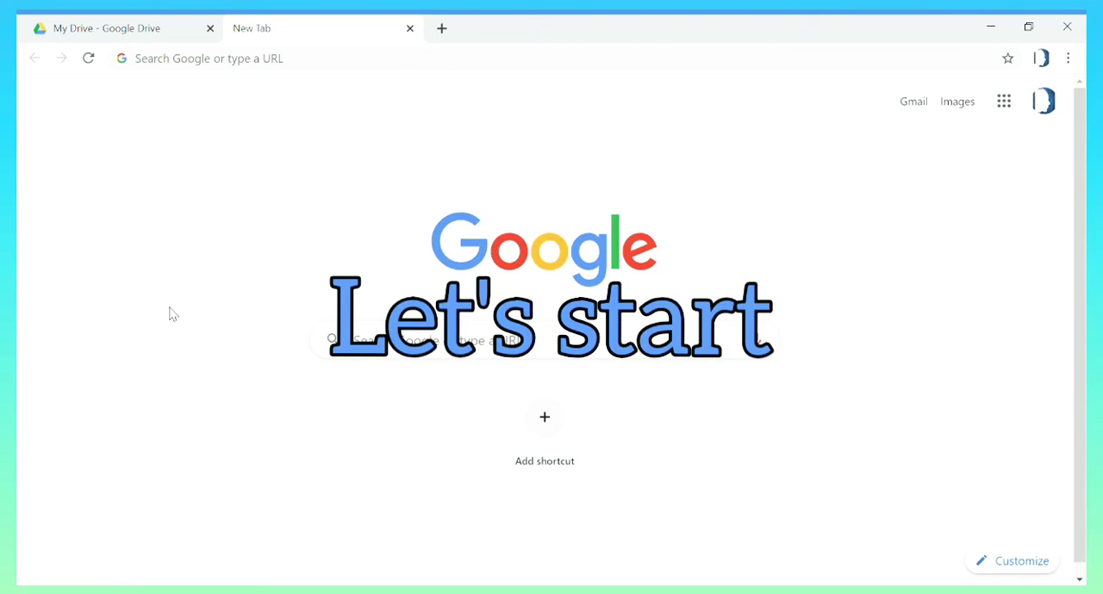
# From My Drive, create a new blank Google Docs document via New > Google Docs.
pyautogui.click(103, 27)
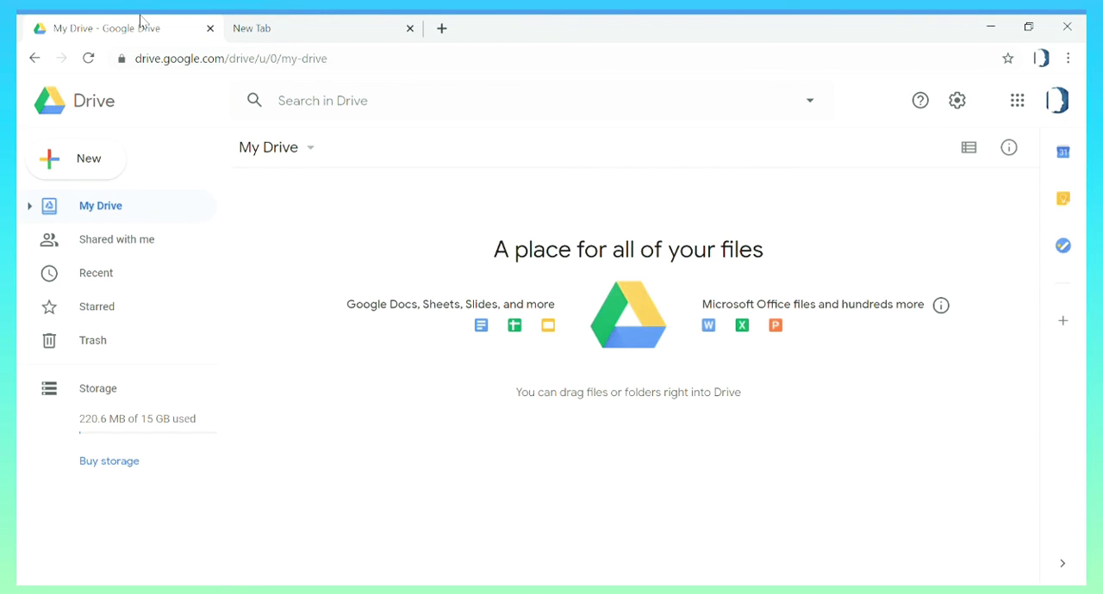
pyautogui.click(76, 159)
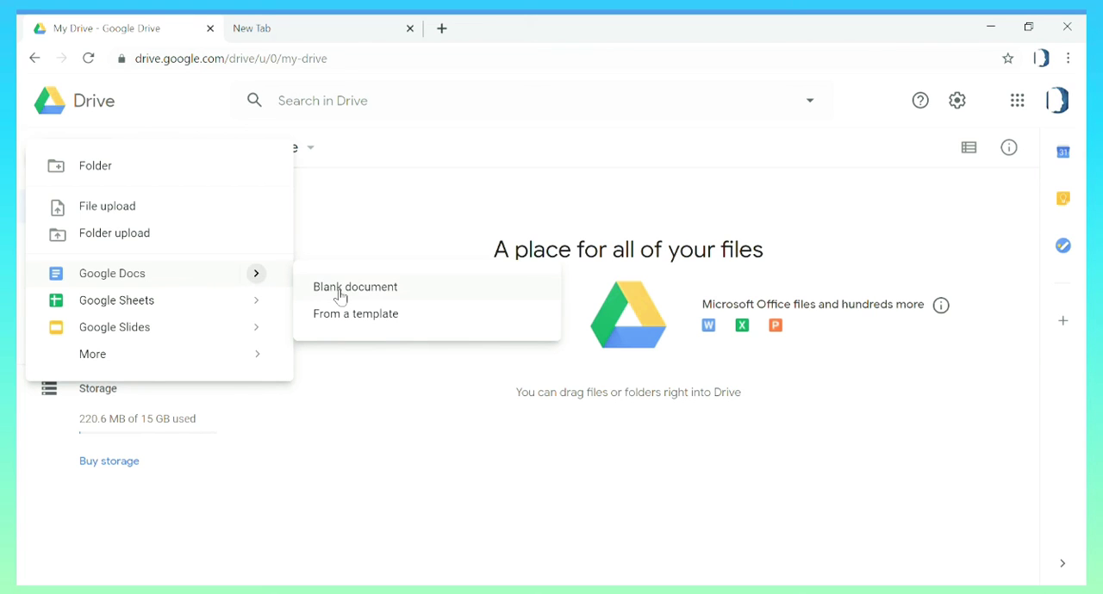
pyautogui.click(355, 286)
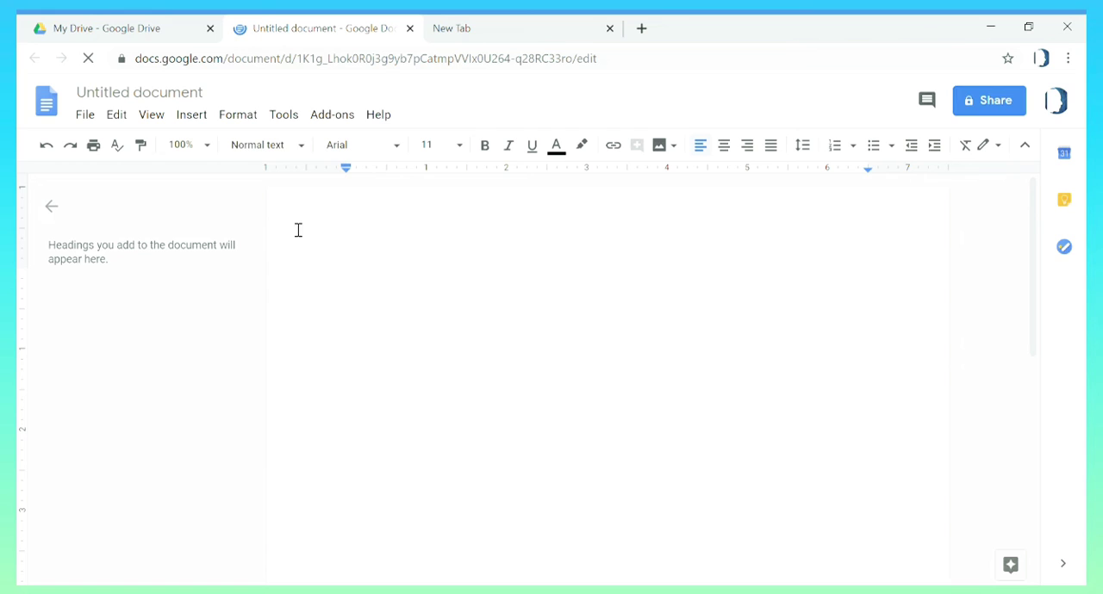
# Bring up Voice typing from the Tools menu for the untitled document.
pyautogui.click(283, 113)
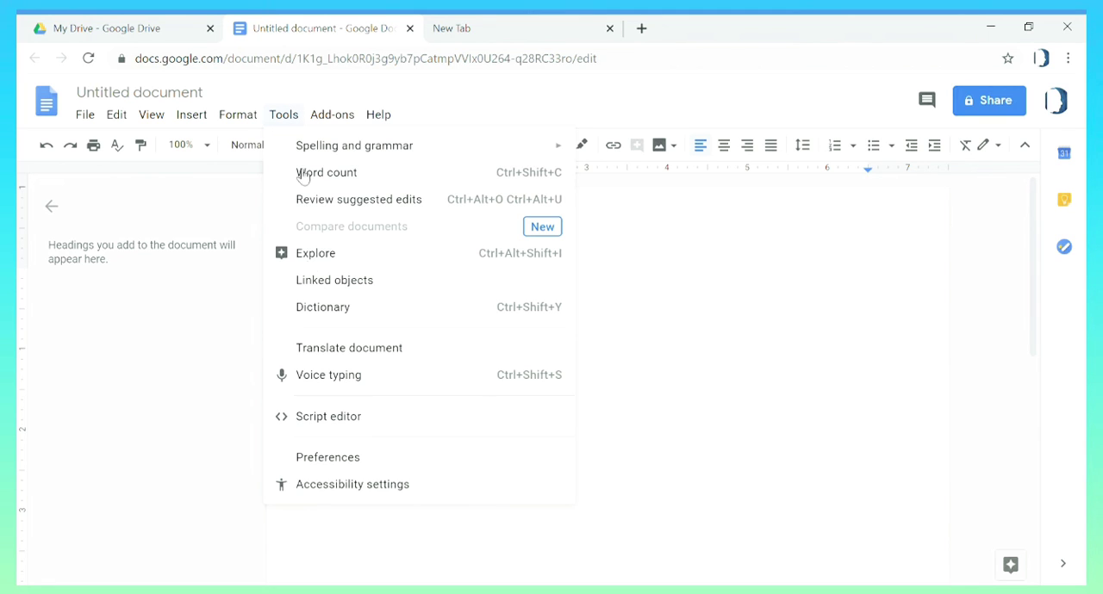
pyautogui.click(327, 376)
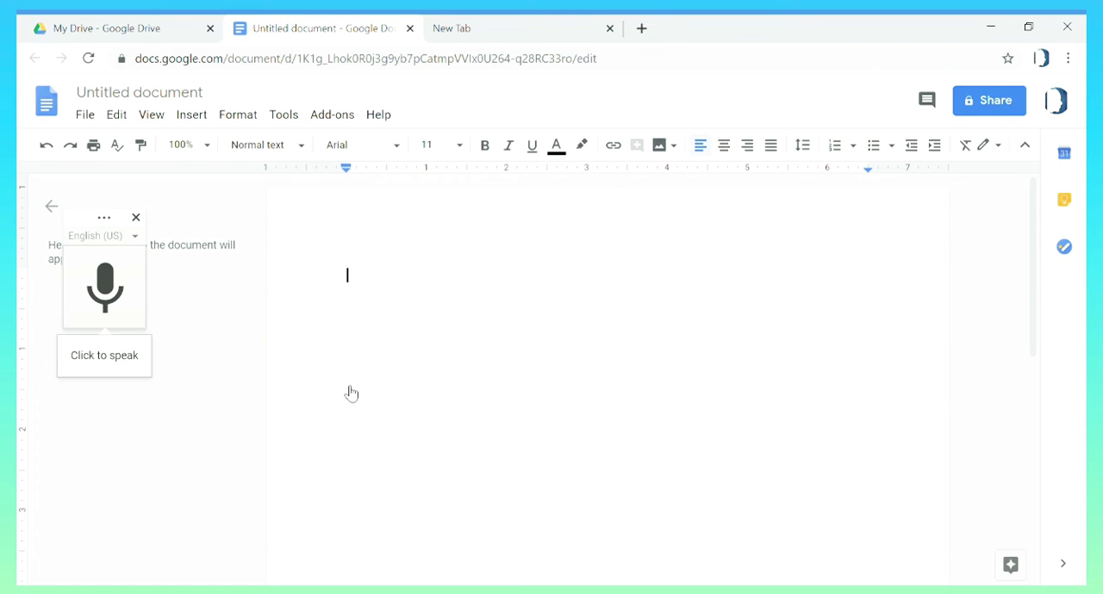
pyautogui.moveTo(218, 374)
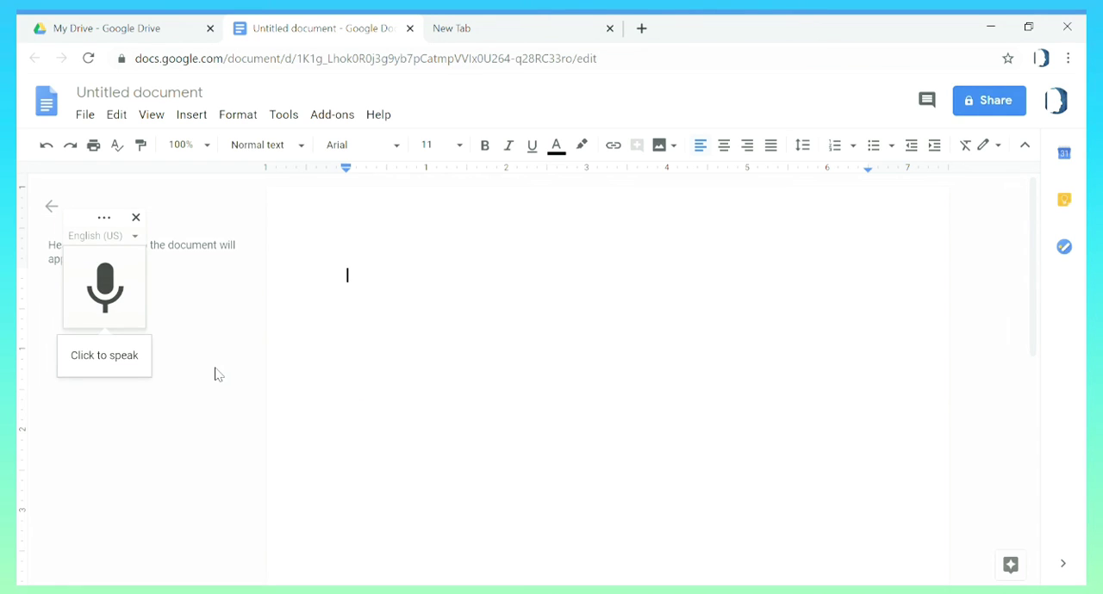
pyautogui.moveTo(168, 358)
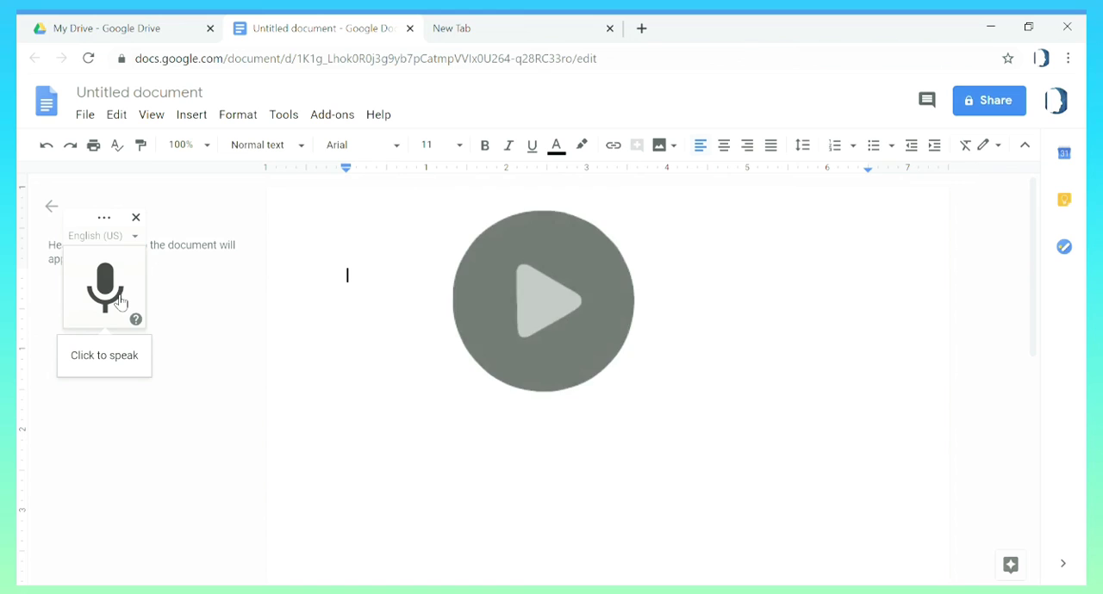
# Start the voice typing microphone so it listens for dictated speech.
pyautogui.click(542, 302)
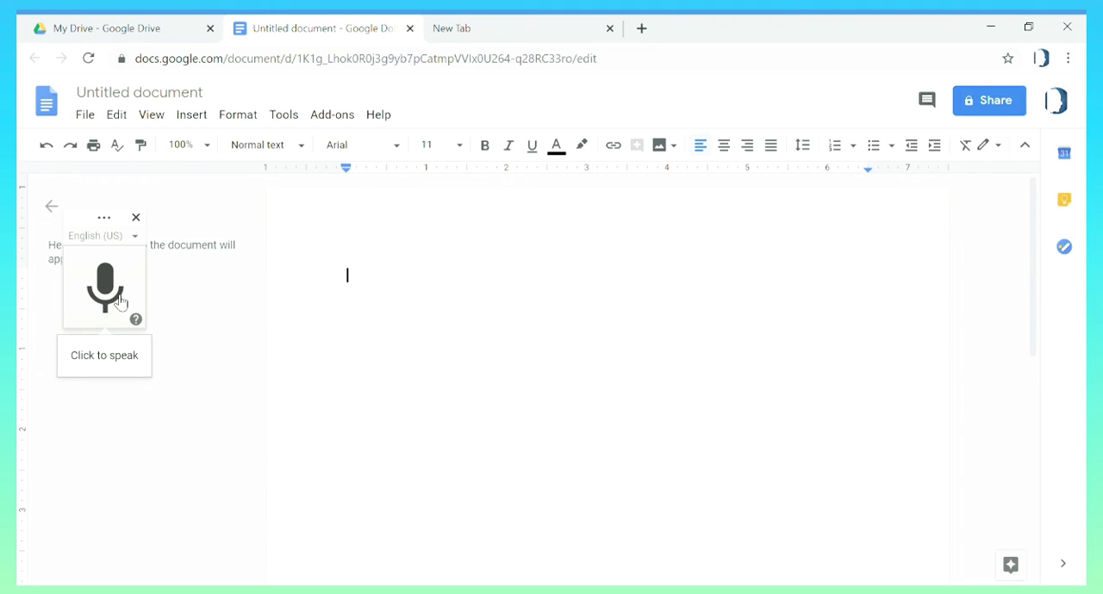
pyautogui.click(104, 288)
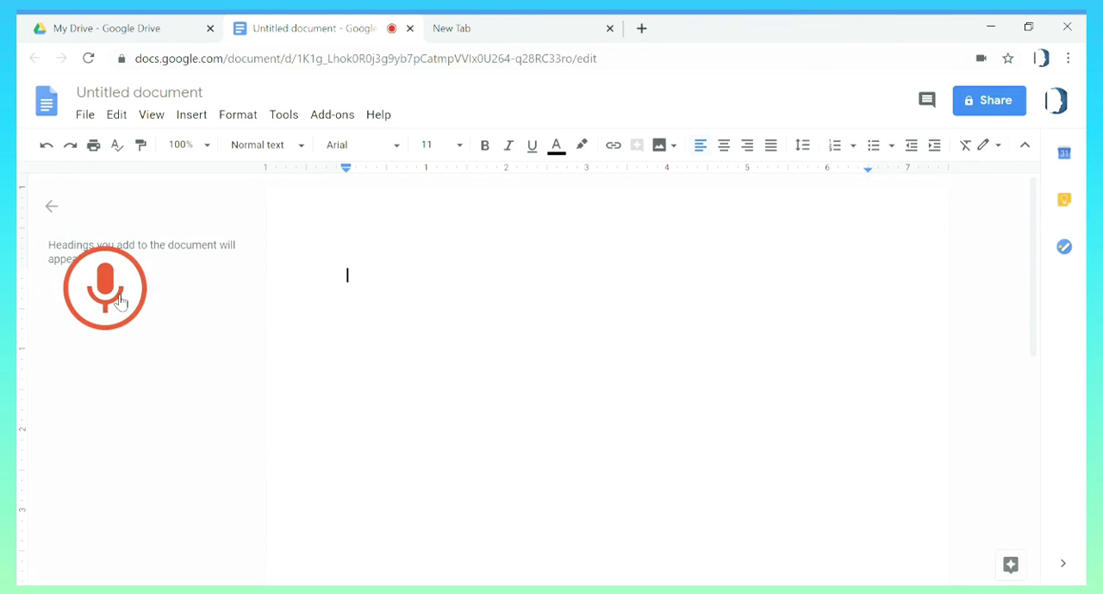
# Dictate the opening lines 'How to convert a PDF file or...' through '...pages in very simple'.
pyautogui.click(103, 288)
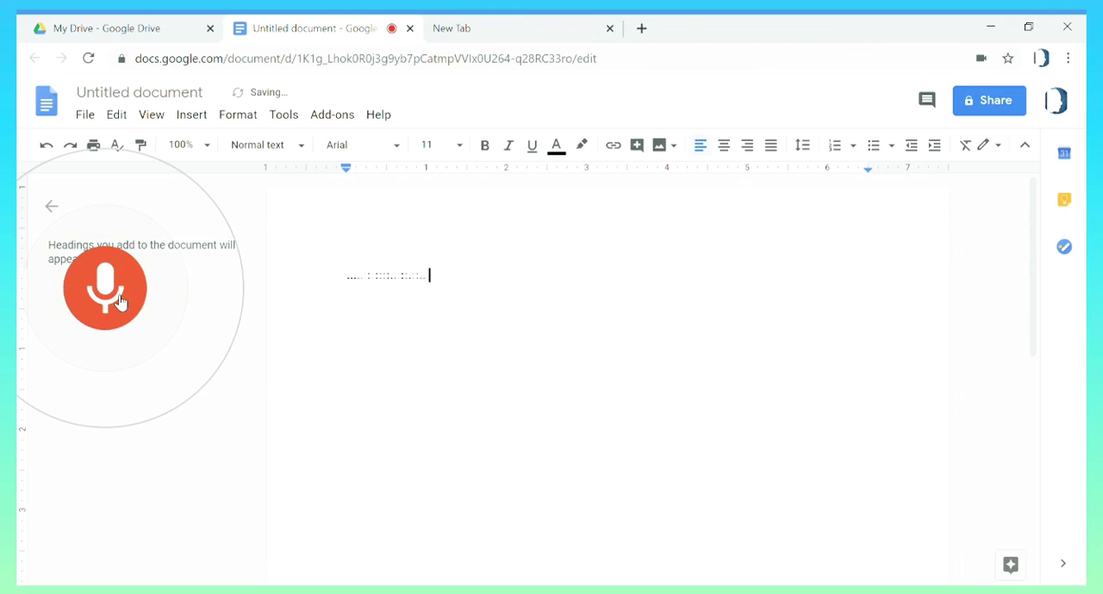
pyautogui.write('How to convert a PDF file or a JPG file to Word document without having to install any software')
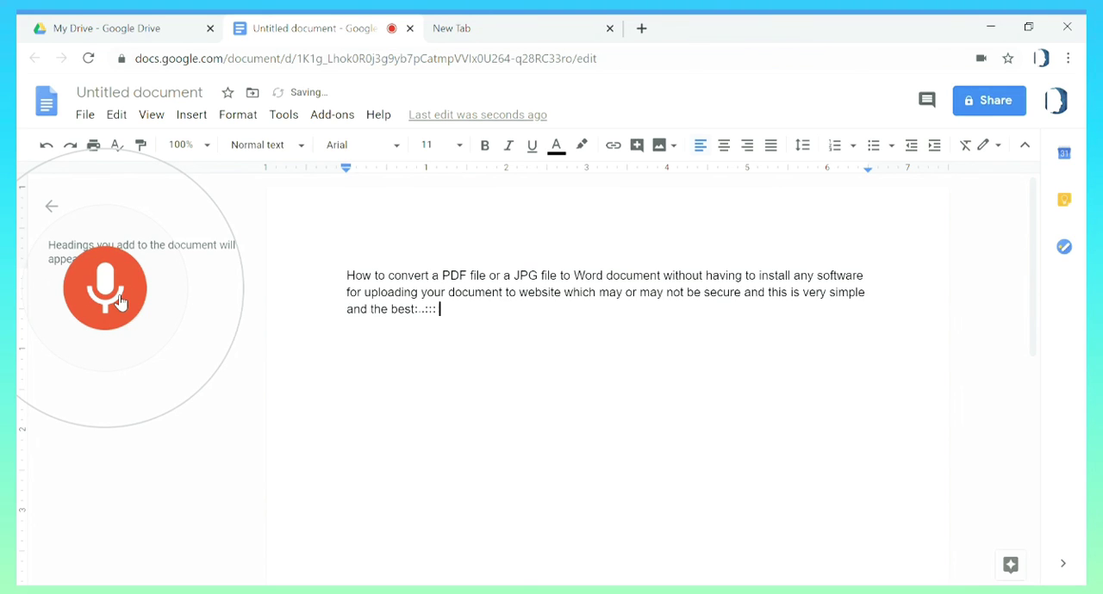
pyautogui.write("part is you don't have to worry about")
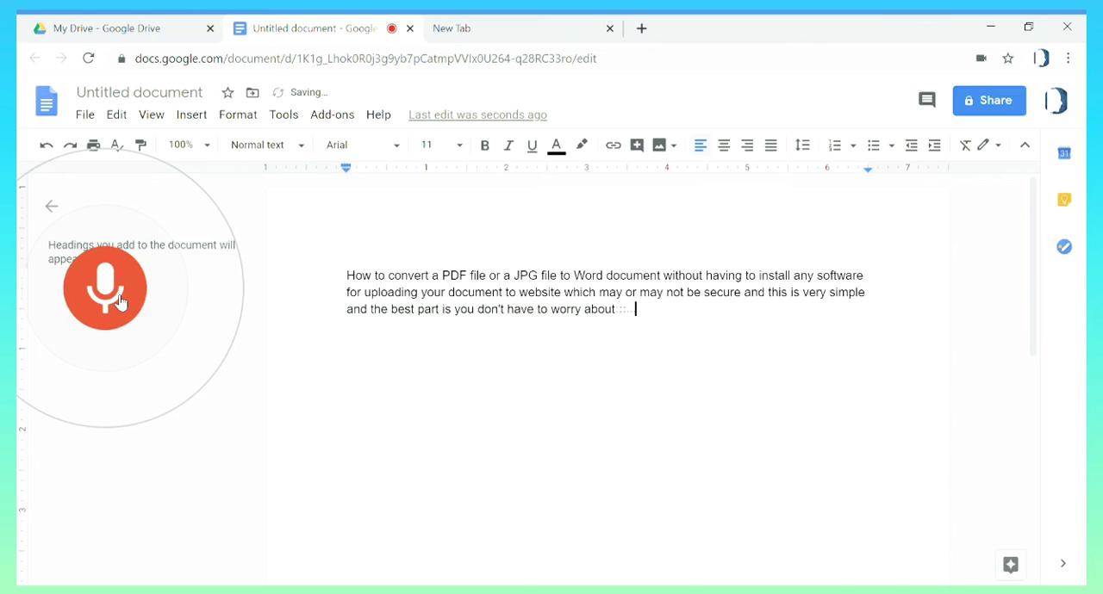
pyautogui.write('the number of pages you want to convert')
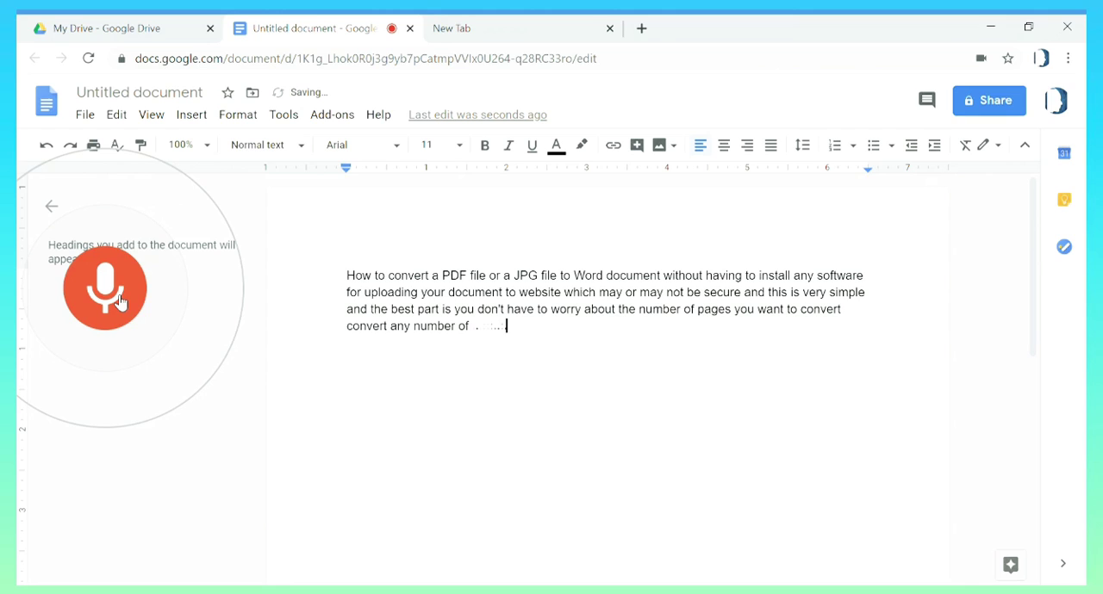
pyautogui.write('pages in very')
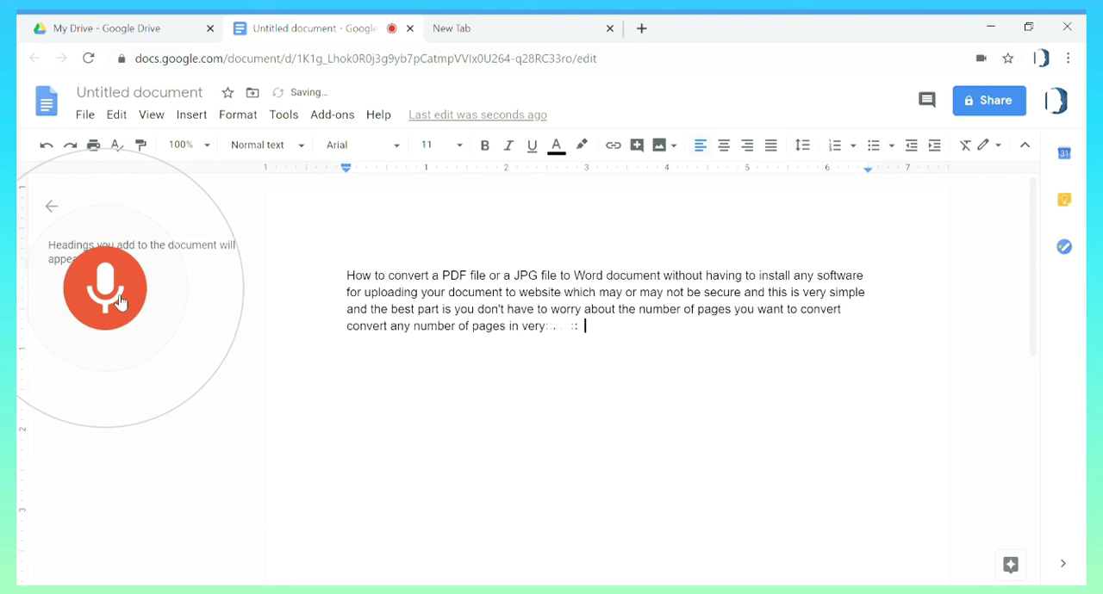
pyautogui.write('simple')
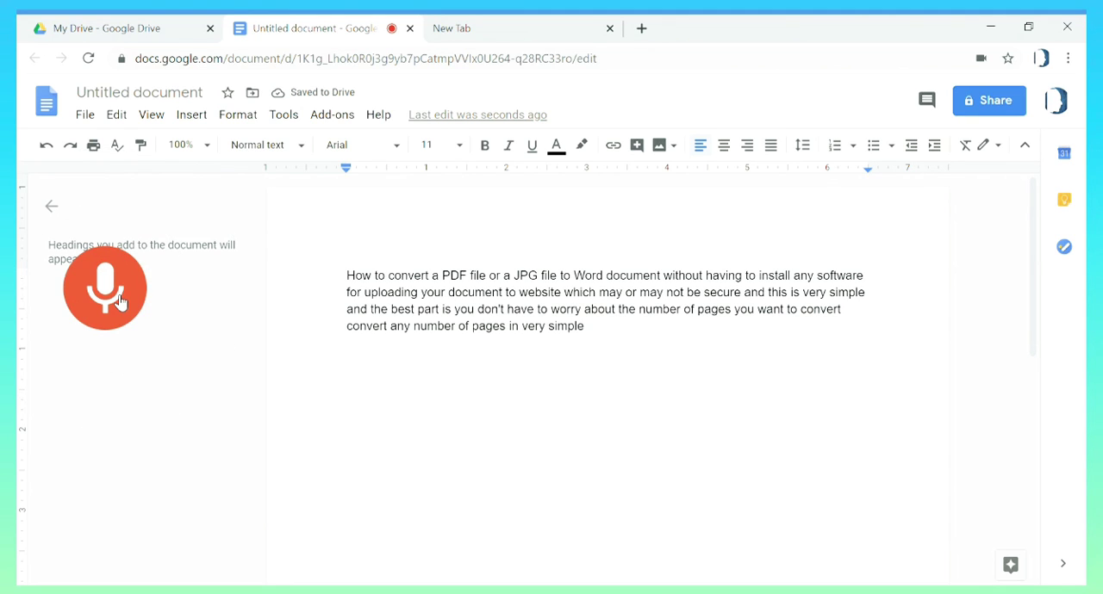
# Resume listening and dictate 'you just... internet hack and you can also use...' about transcribing videos.
pyautogui.click(586, 326)
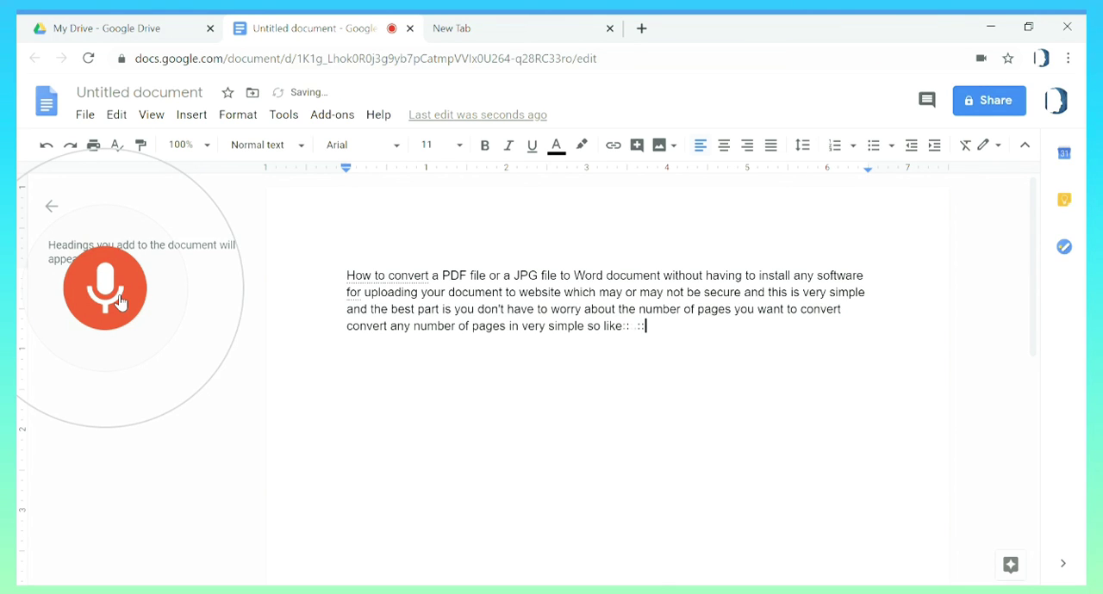
pyautogui.write('you just so you can transcribe any video')
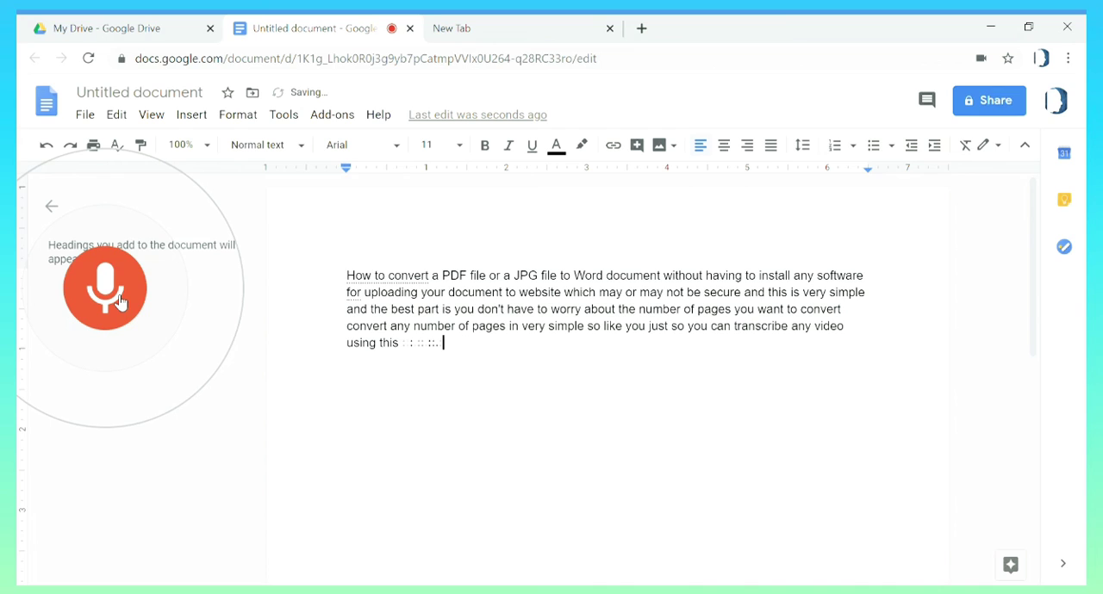
pyautogui.write('internet hack and you can also use .....')
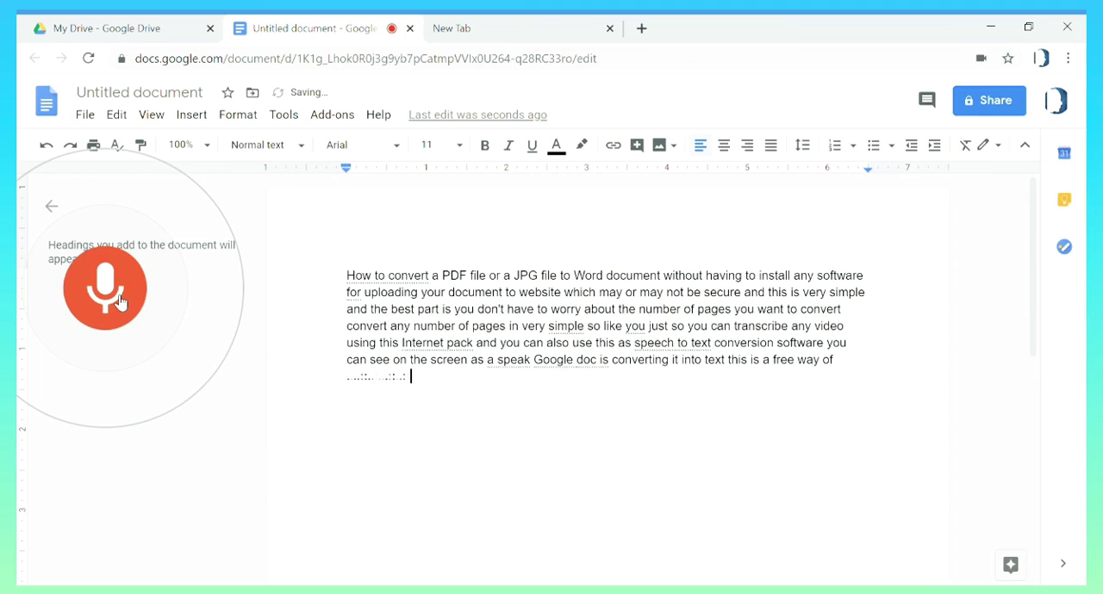
# Dictate the drawbacks and uses lines, including the misheard 'if you want to draught anything you can'.
pyautogui.write('transcribing for speech to text conversion it has its own')
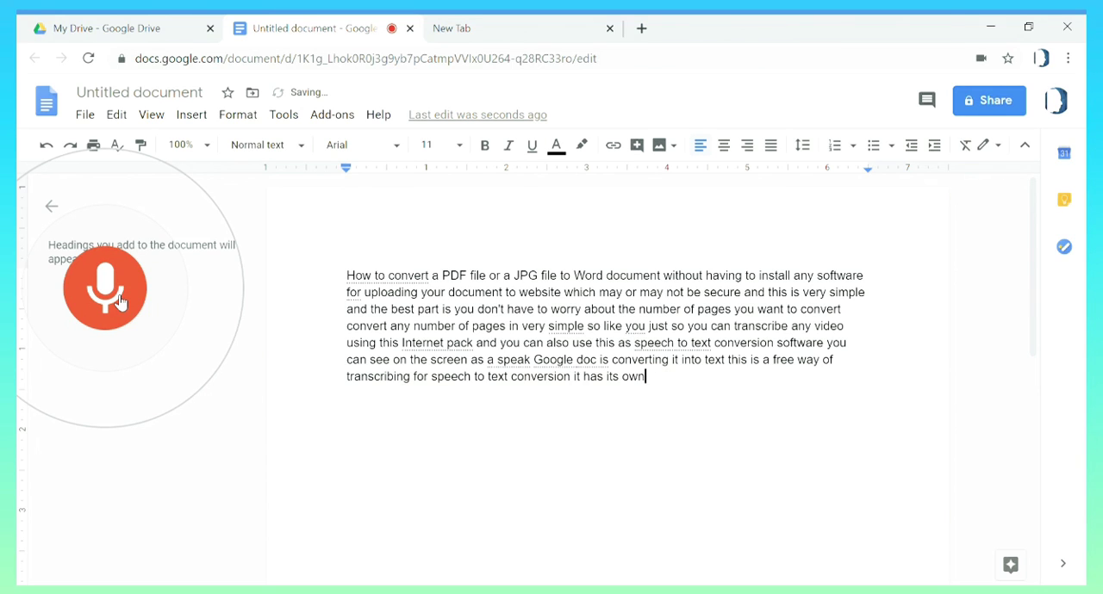
pyautogui.write('disadvantage there are a lot ::')
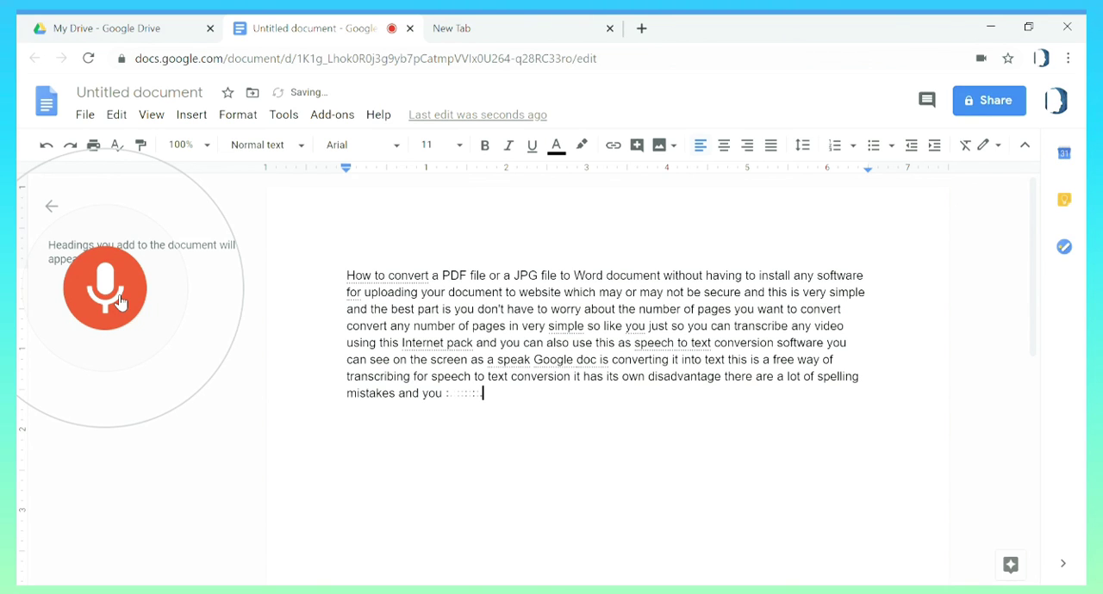
pyautogui.write('cannot type')
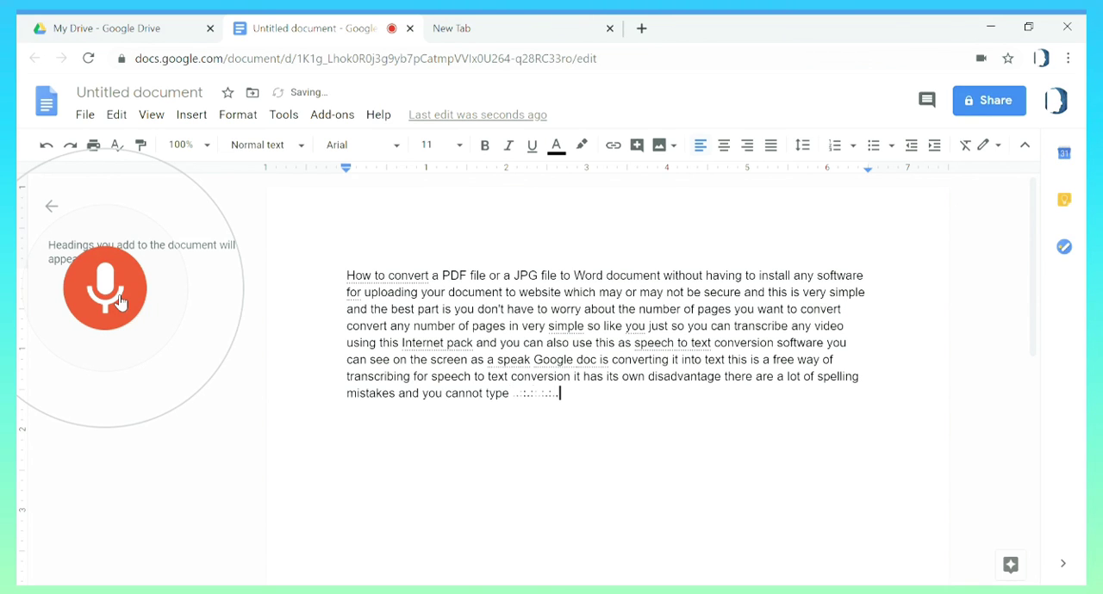
pyautogui.write('anything while it is converting you cannot add you cannot use.')
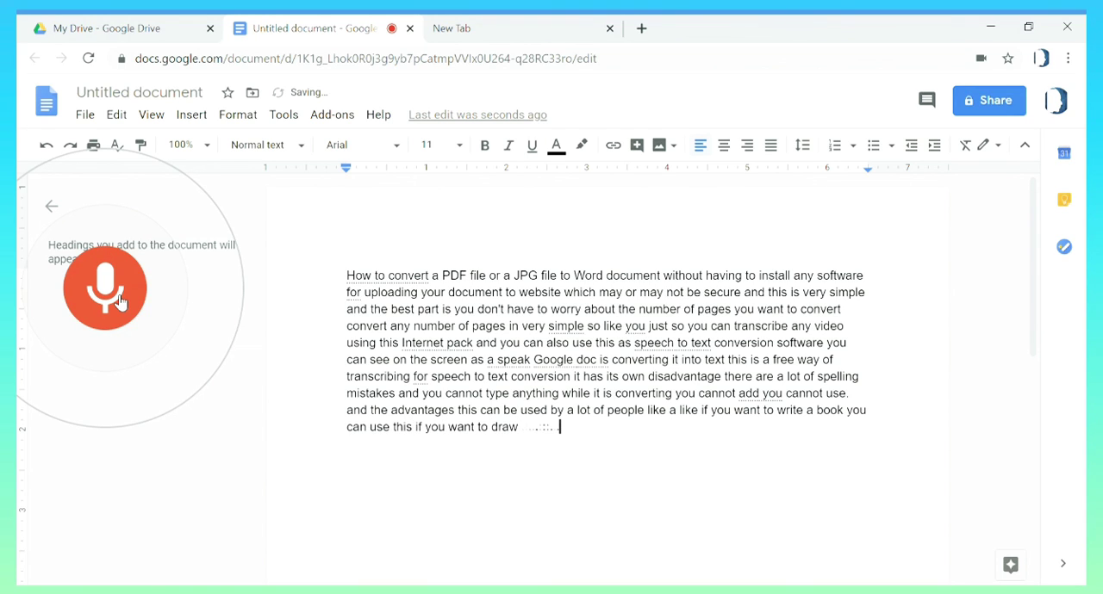
pyautogui.write('a letter if you want to draught anything you can use this way to')
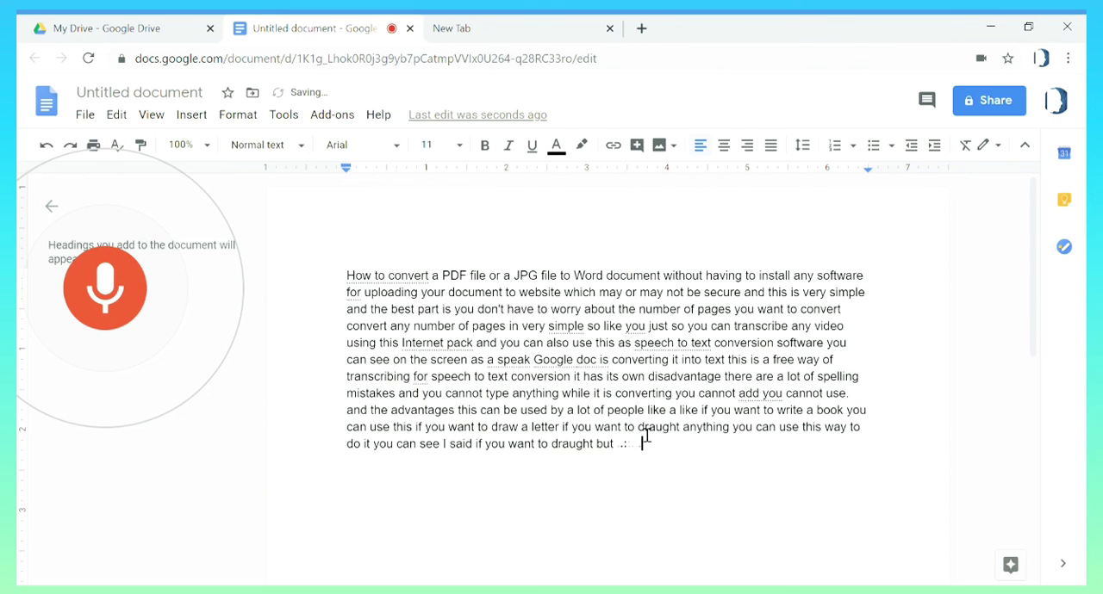
pyautogui.write('here')
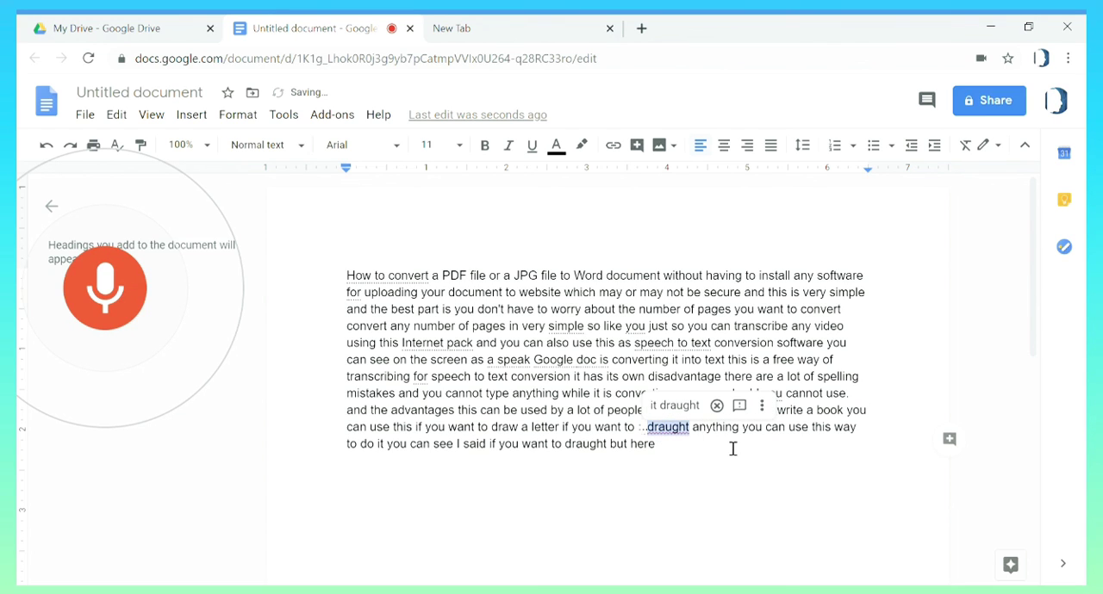
pyautogui.write('this')
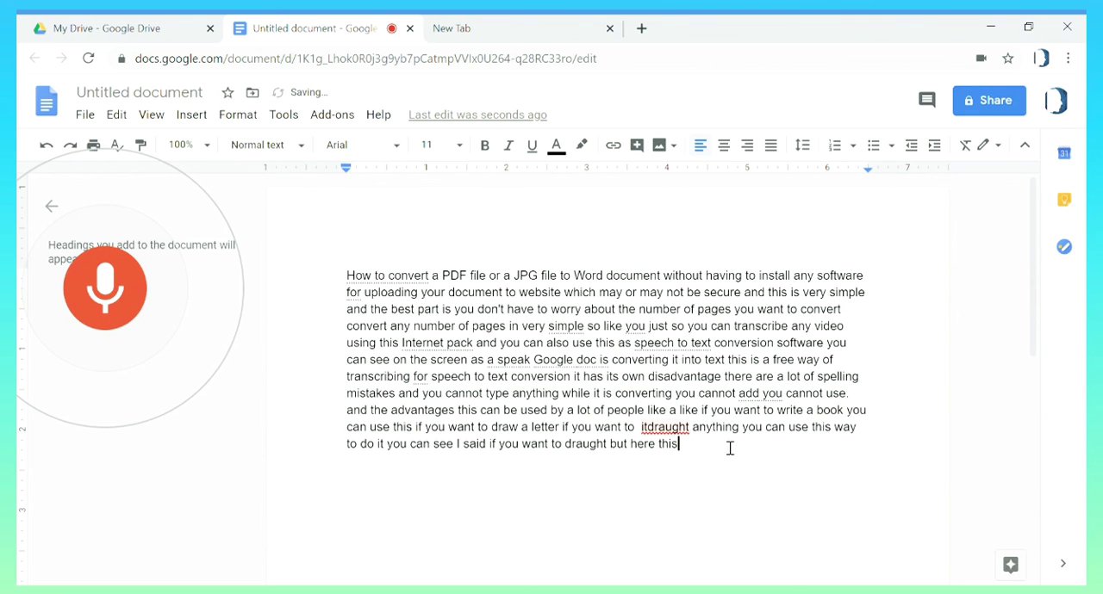